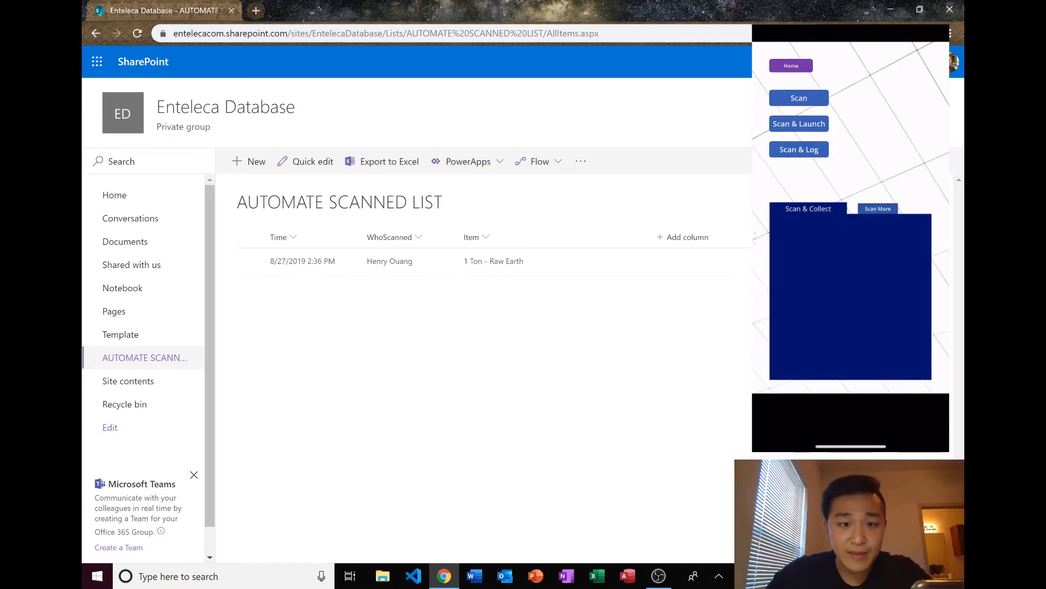
mouse_move(302, 261)
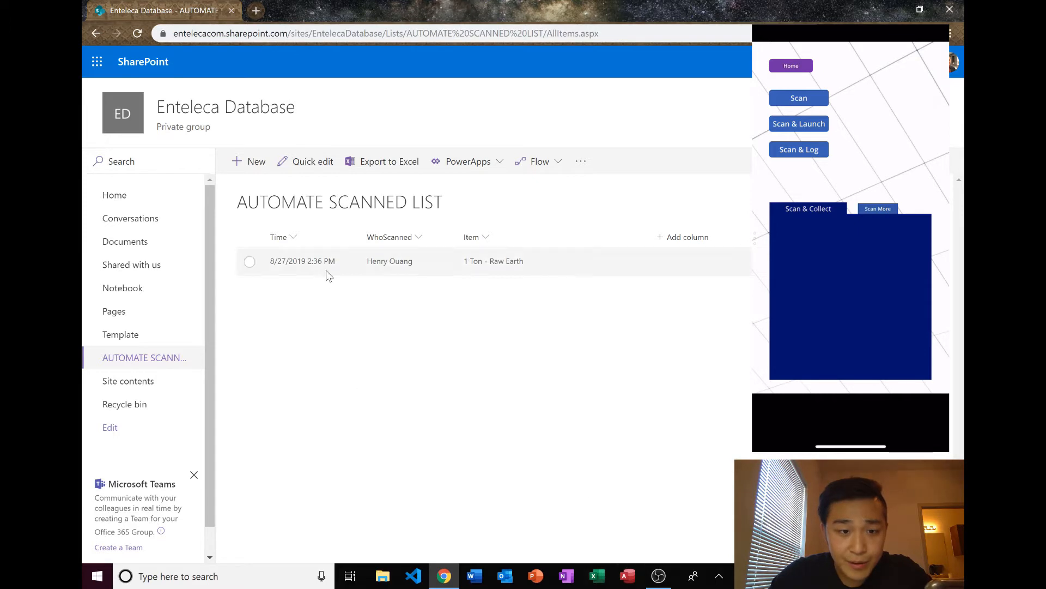
Check the AUTOMATE SCANNED LIST for the new 2:37 PM 1 Ton - Raw Earth scan row.
click(249, 261)
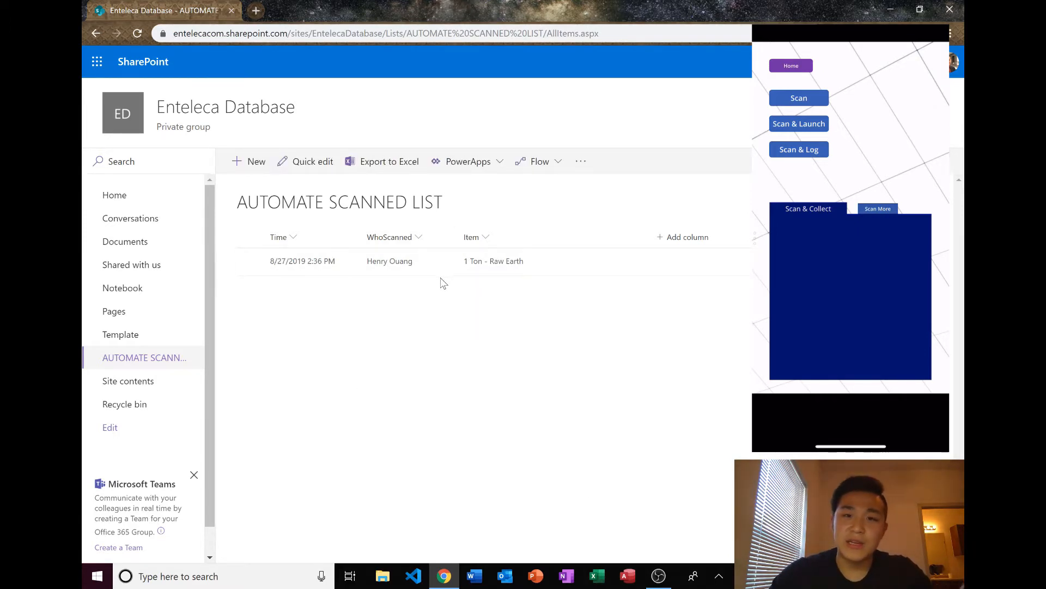
mouse_move(370, 288)
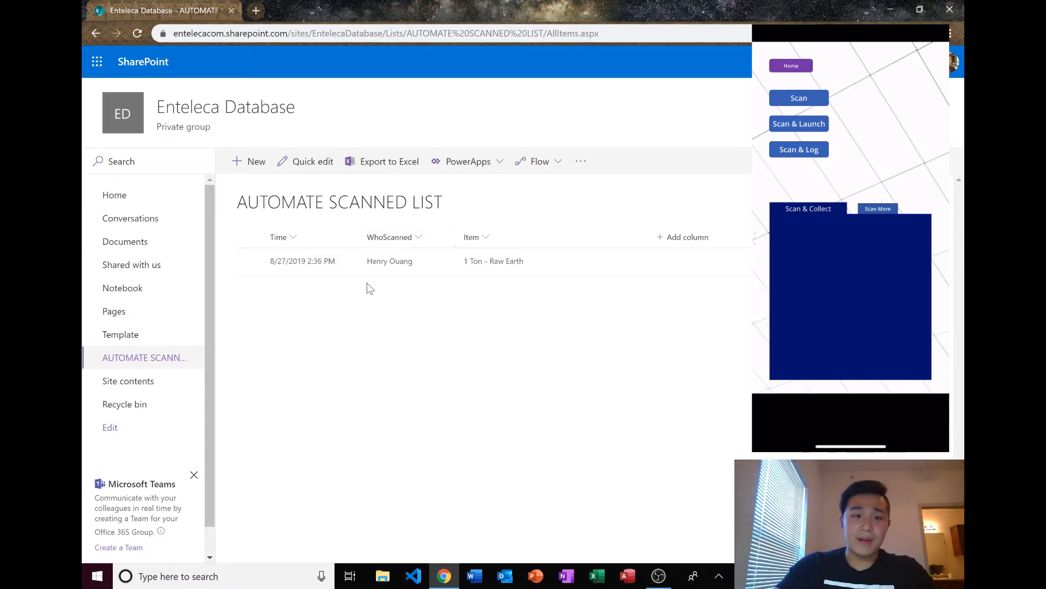
click(249, 261)
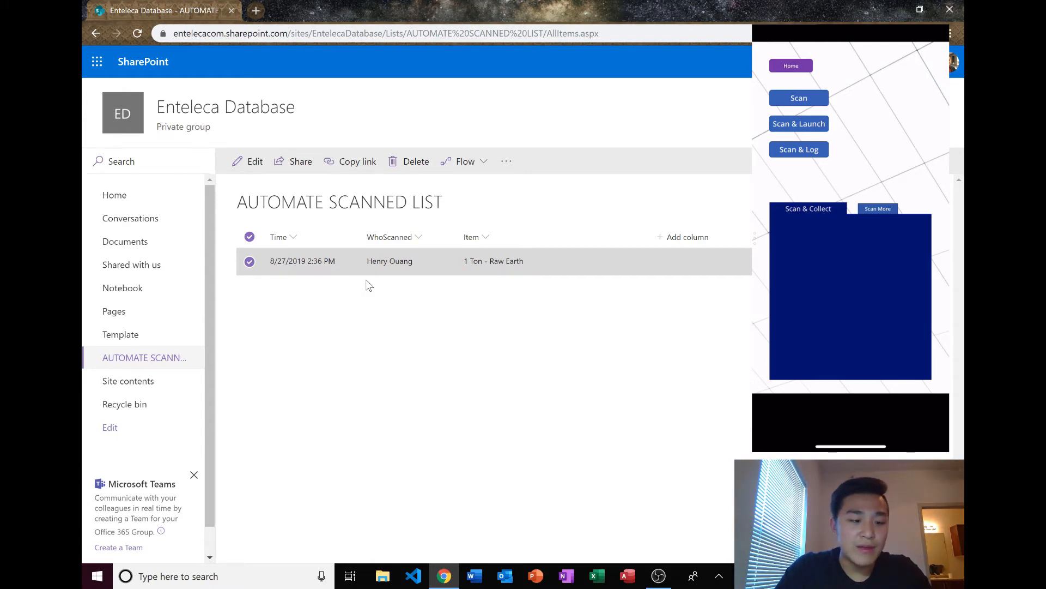
click(798, 98)
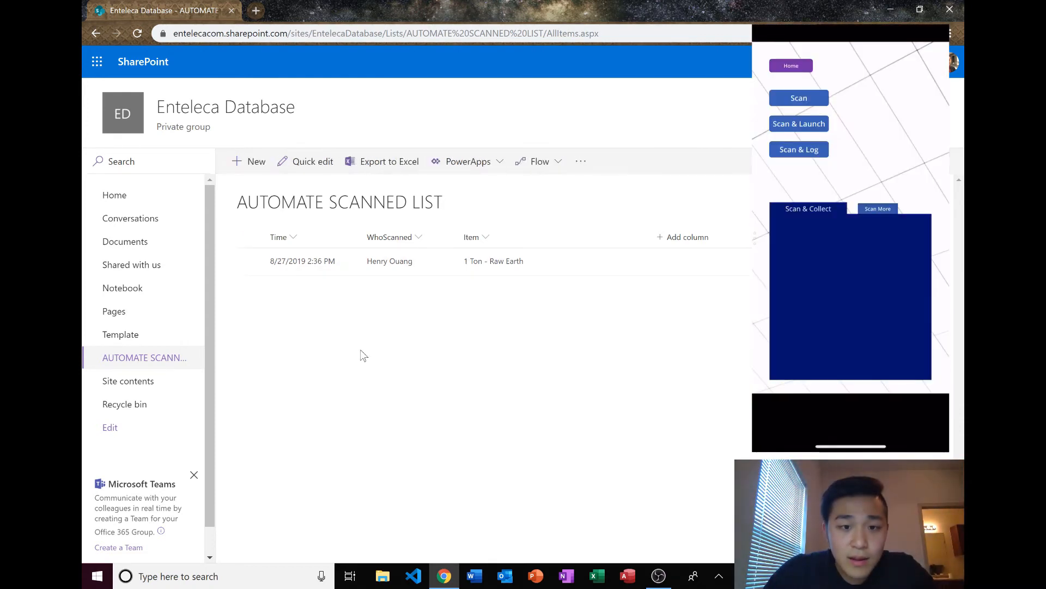
mouse_move(447, 314)
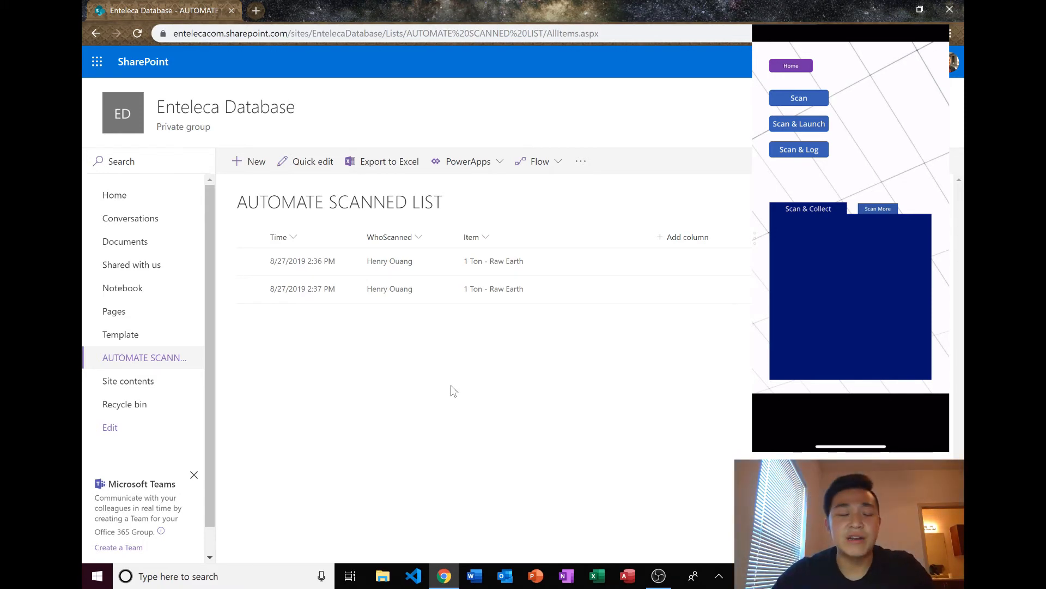
mouse_move(458, 400)
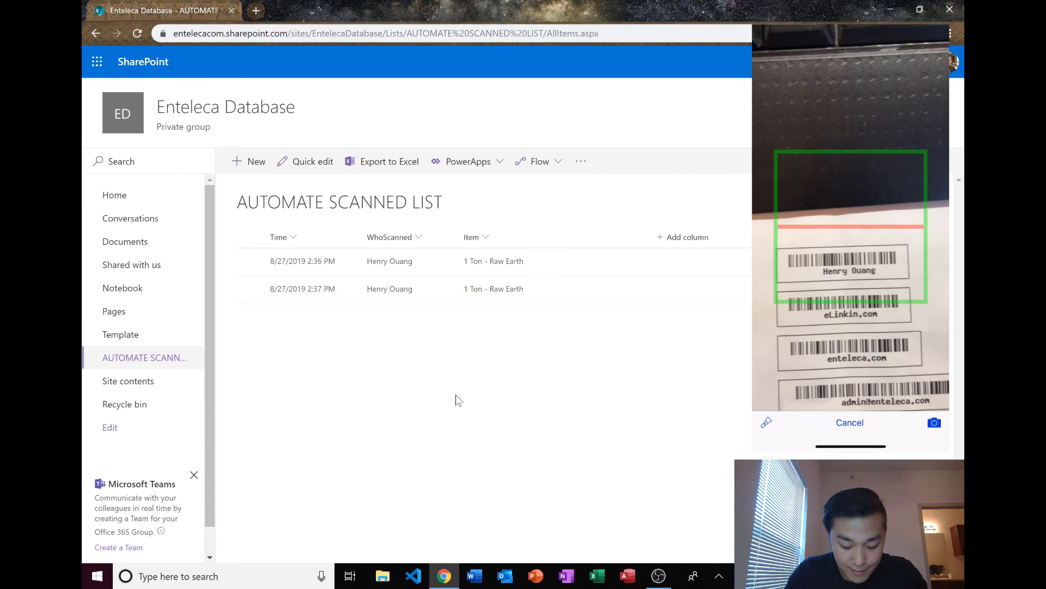
Tap Scan & Log in the mirrored phone app to open the barcode scanner.
click(850, 421)
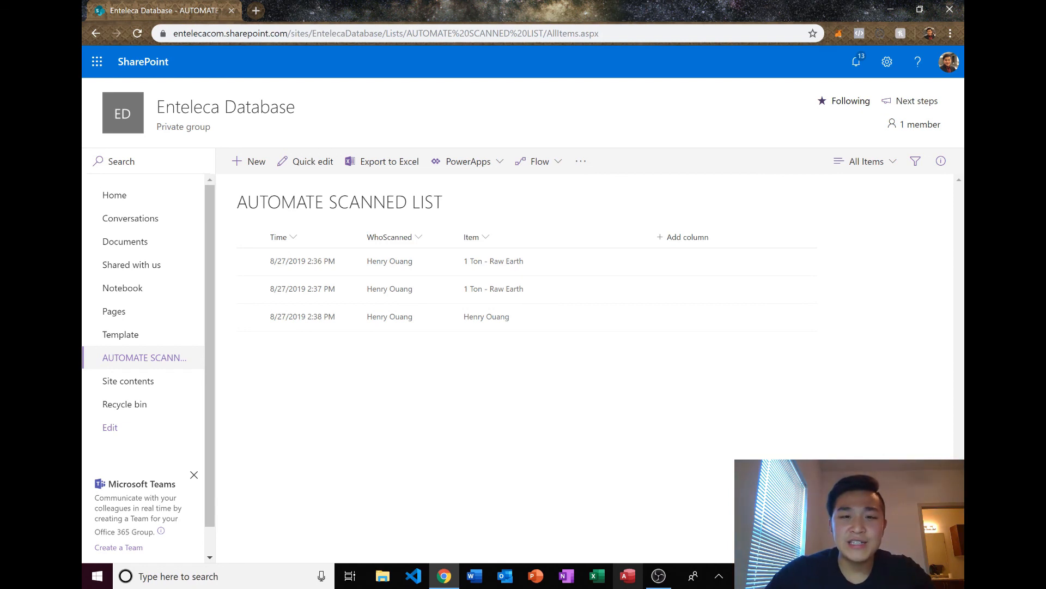
mouse_move(637, 530)
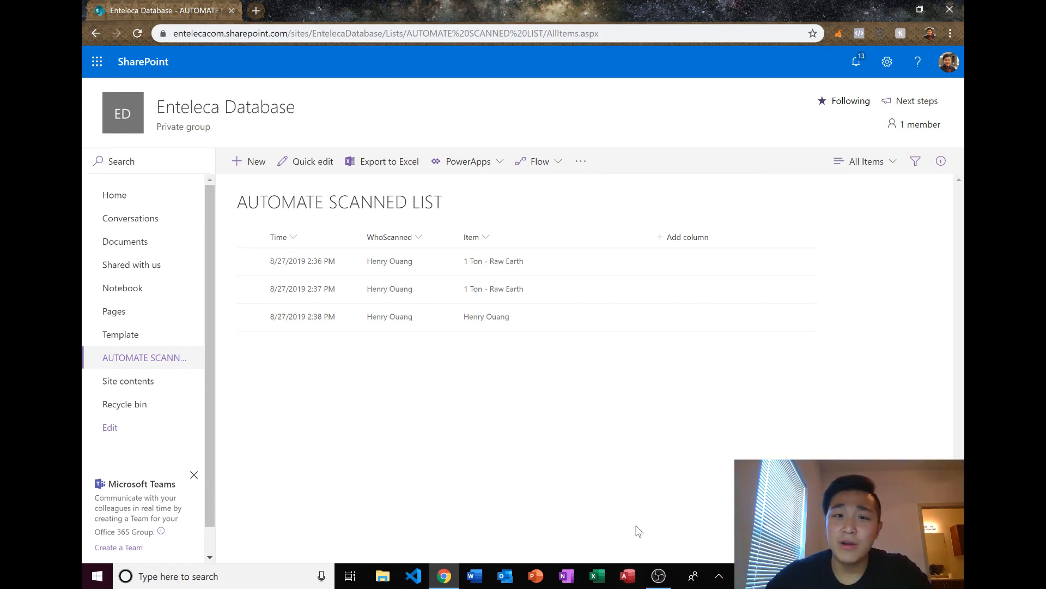
mouse_move(633, 456)
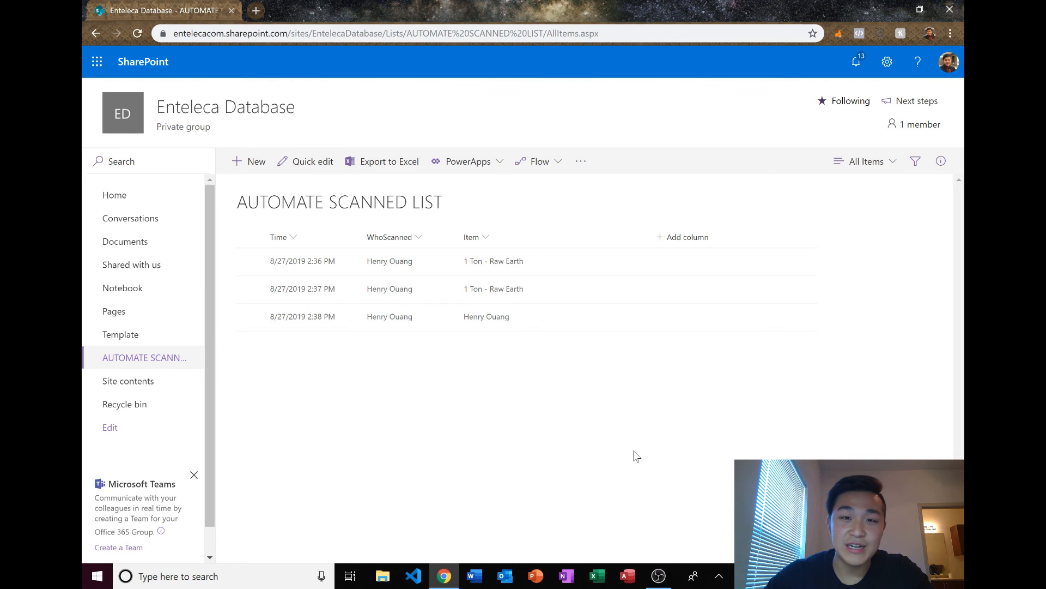
mouse_move(625, 454)
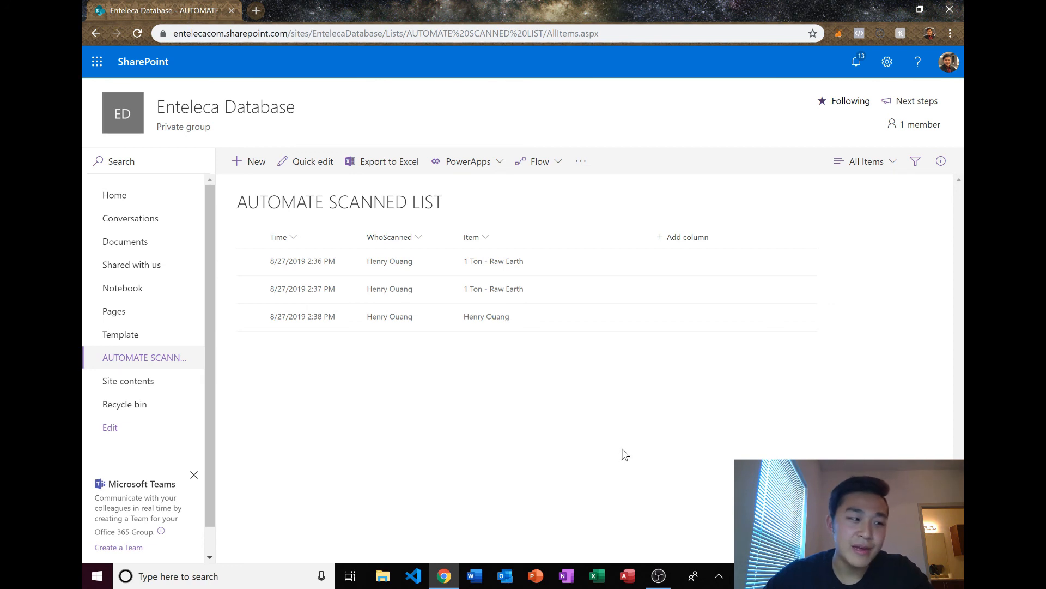
mouse_move(564, 367)
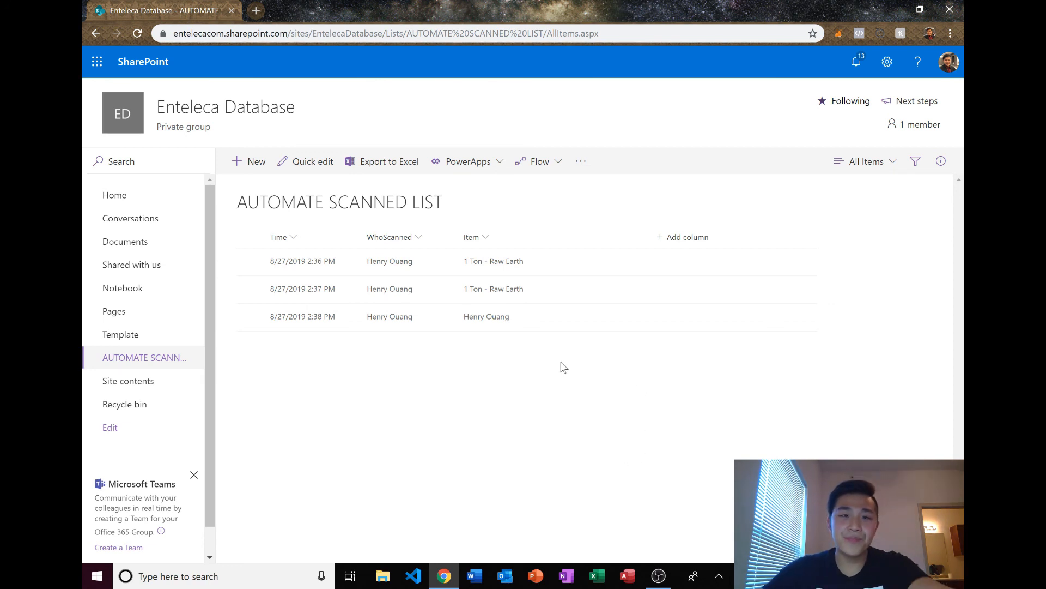
mouse_move(674, 496)
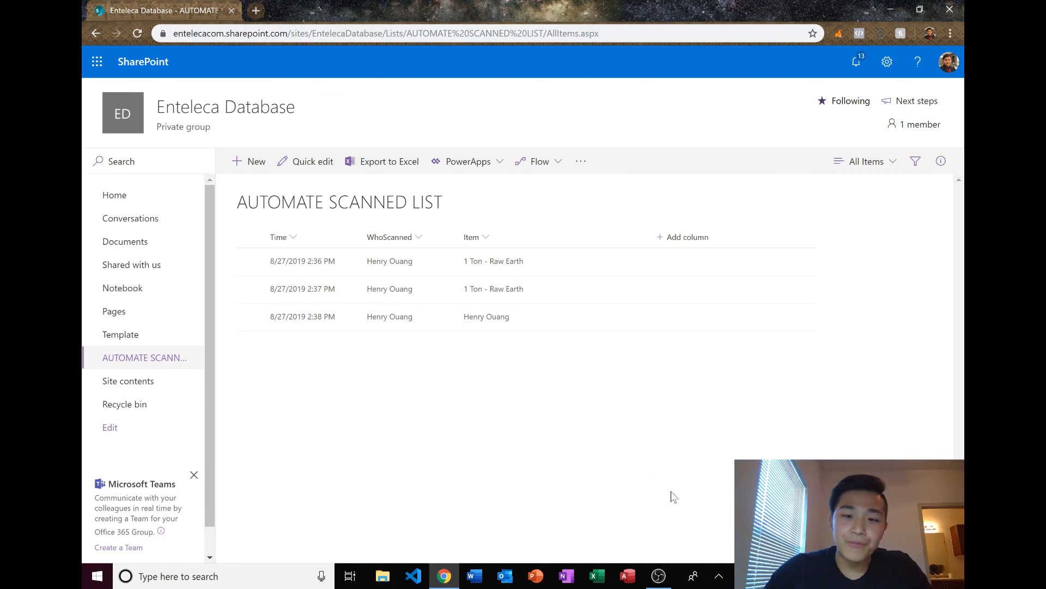